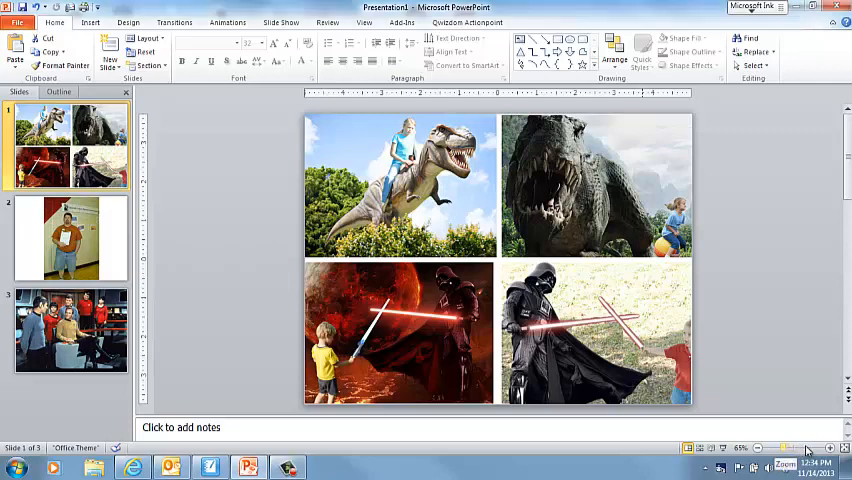
Open slide 2 and start Remove Background on the man's photo.
click(829, 447)
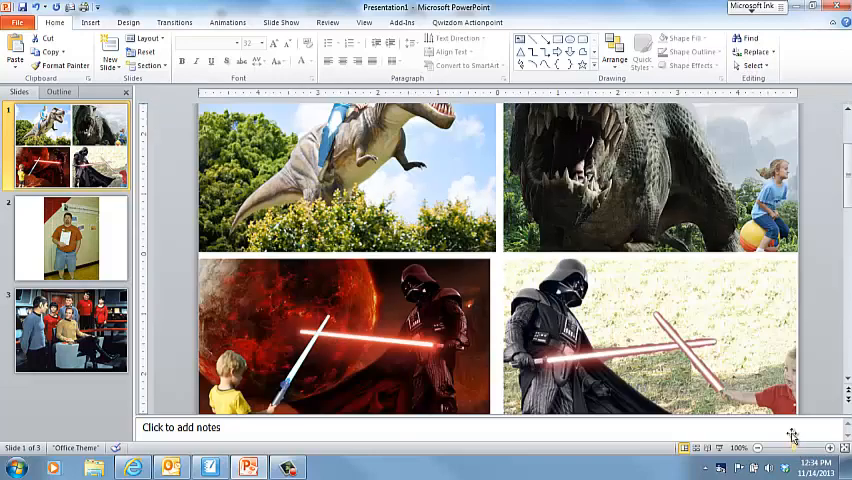
mouse_move(845, 170)
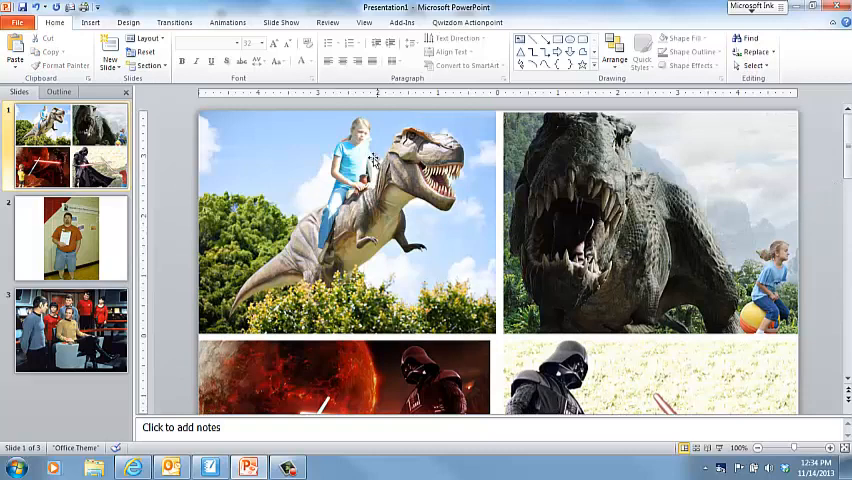
mouse_move(437, 225)
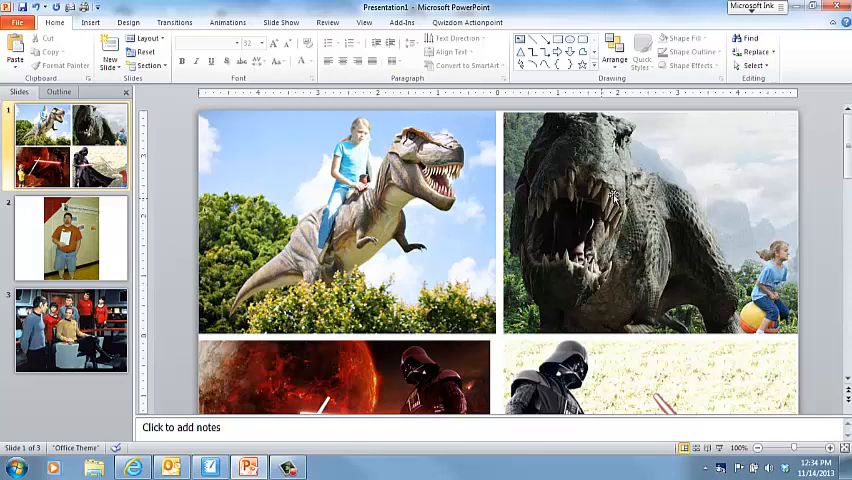
mouse_move(845, 150)
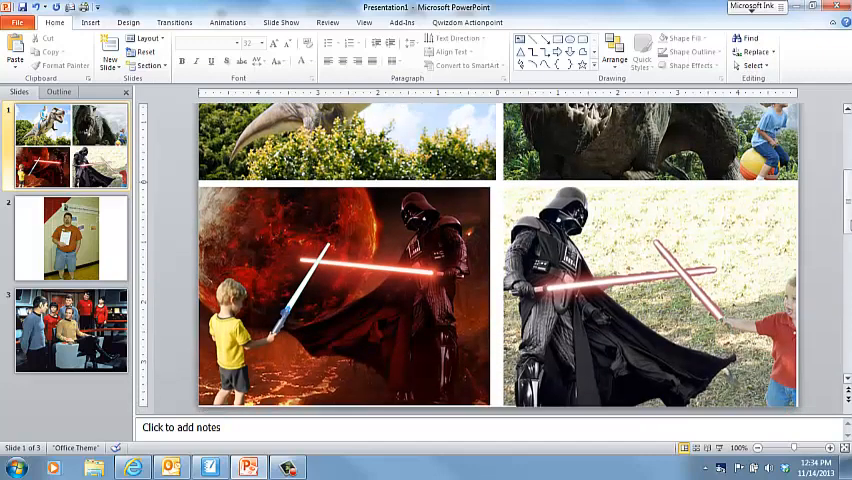
click(70, 238)
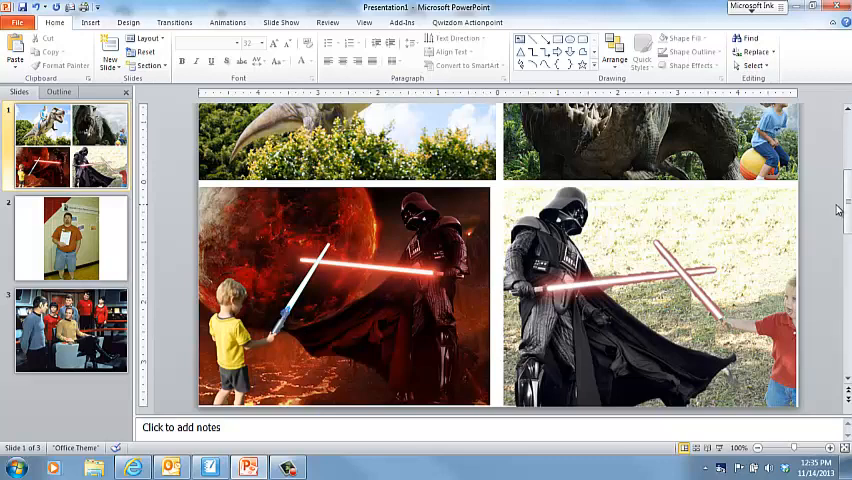
click(70, 238)
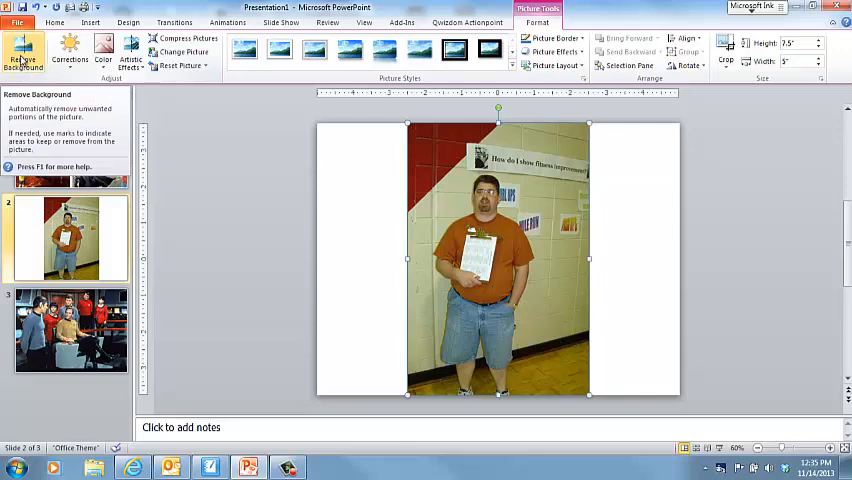
click(23, 55)
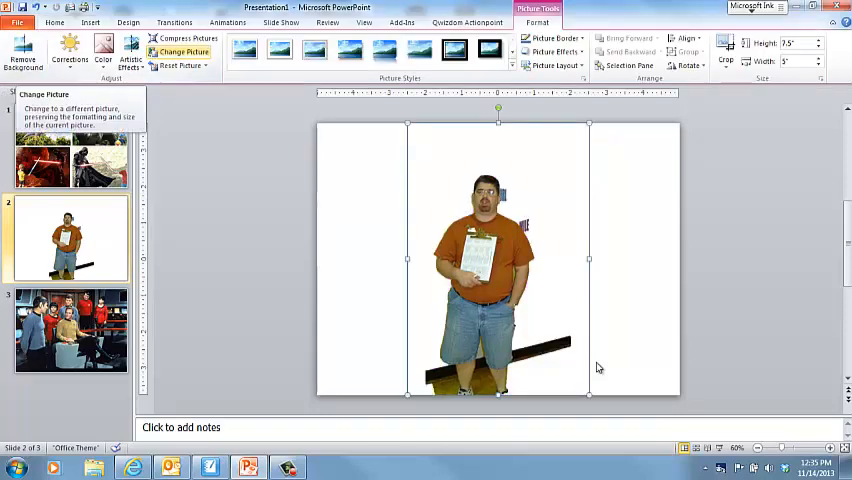
click(22, 52)
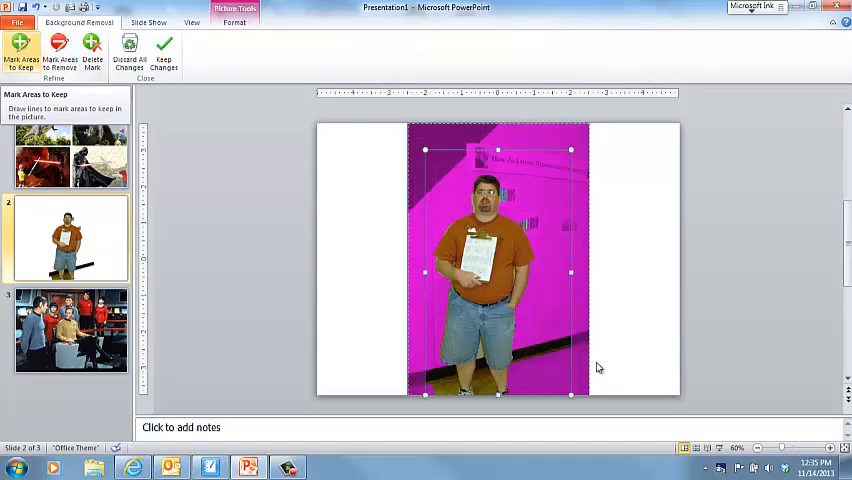
Mark the floor around and between the man's legs for removal.
click(59, 56)
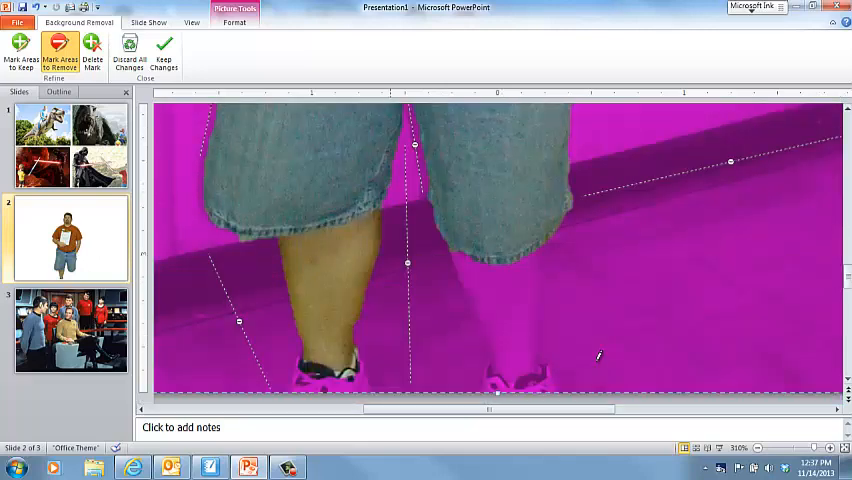
Mark the edges of the man's head and shoulders to keep.
click(21, 54)
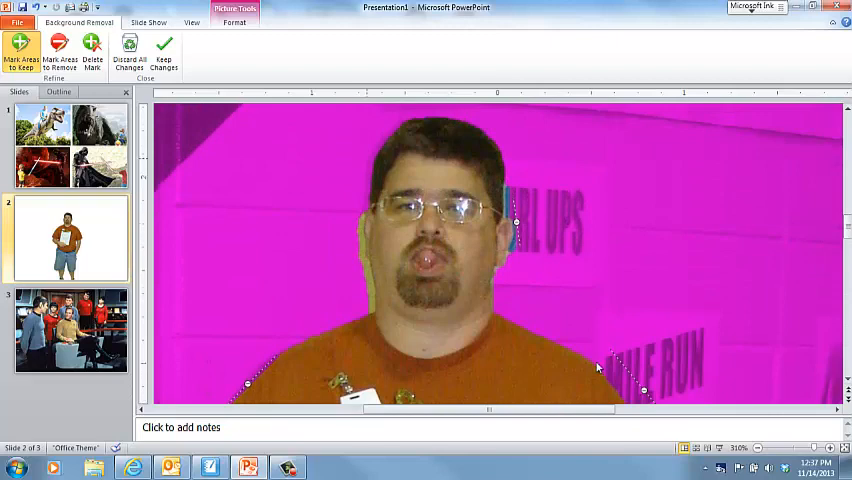
click(59, 56)
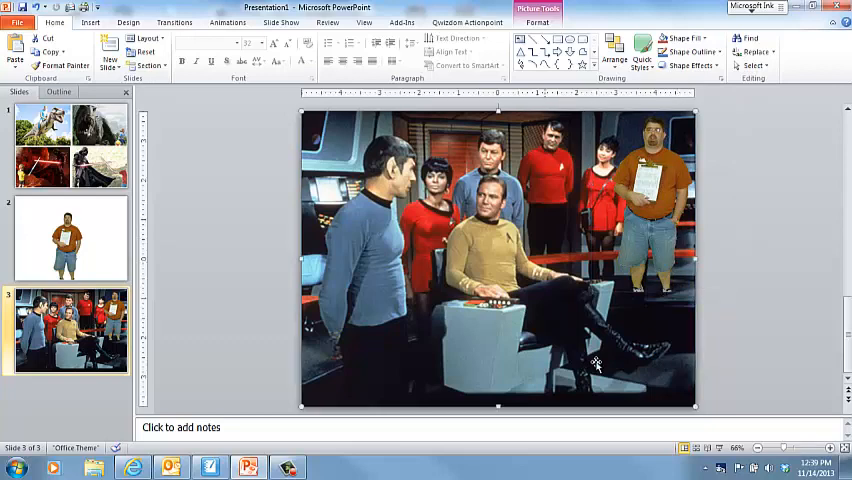
Send the man behind the bridge photo and start Remove Background on it.
right_click(497, 260)
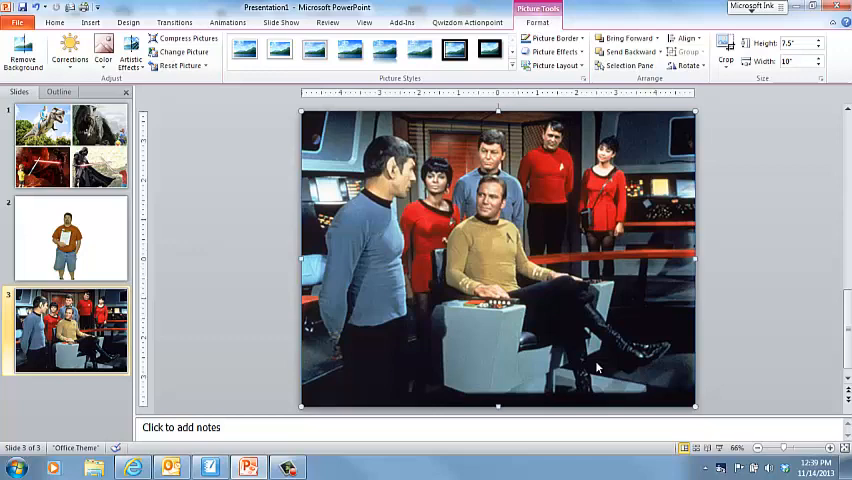
click(22, 52)
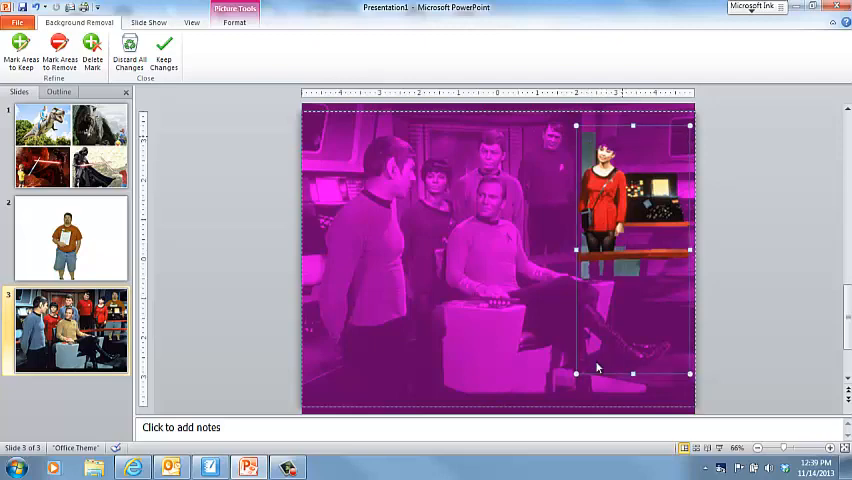
click(21, 55)
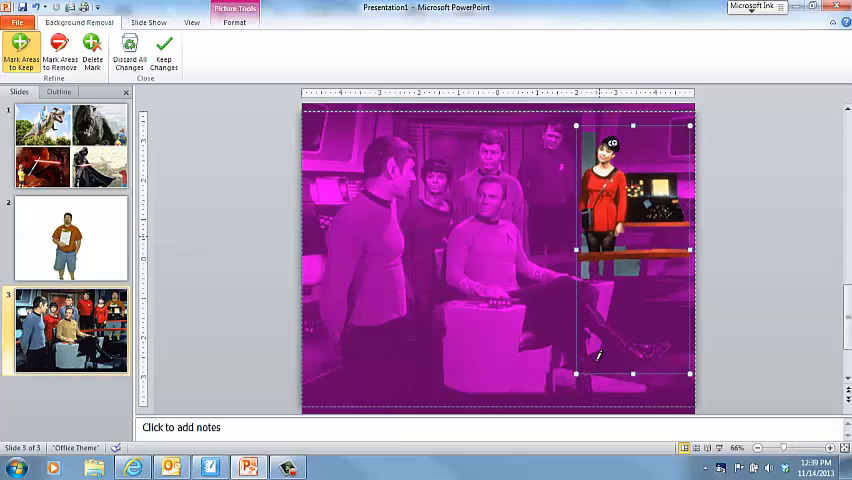
mouse_move(598, 367)
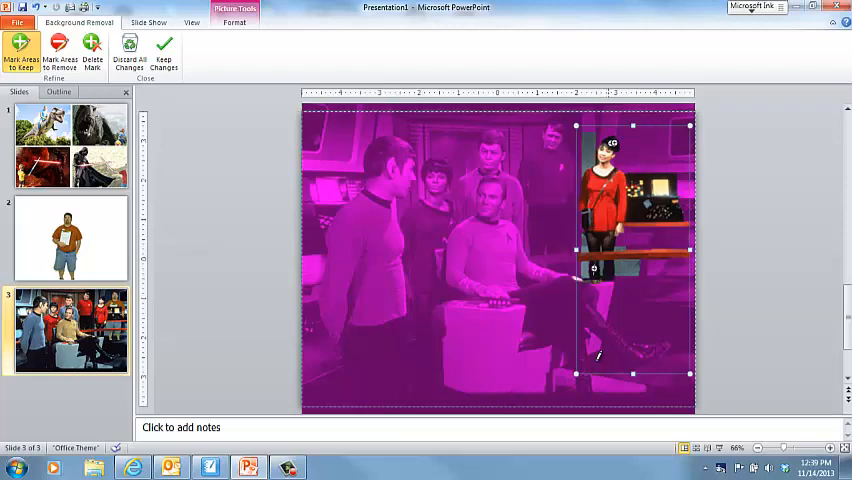
Keep the woman in red and railing in the bridge photo, then apply the changes.
click(60, 54)
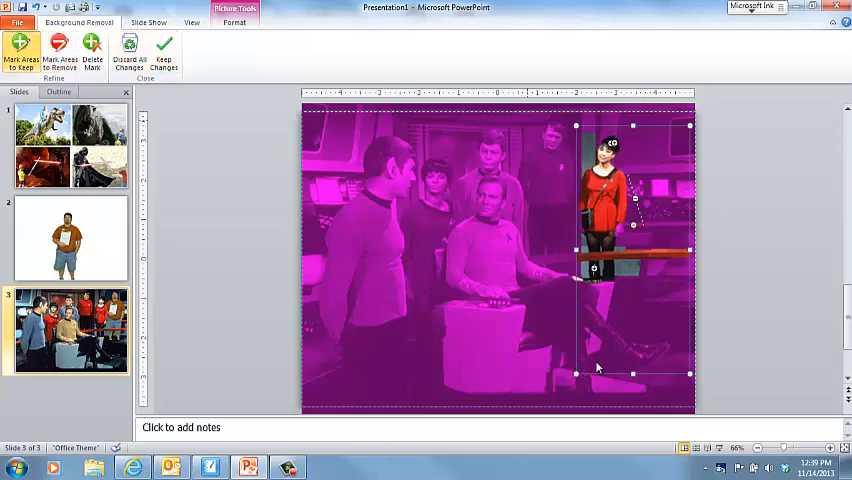
mouse_move(598, 355)
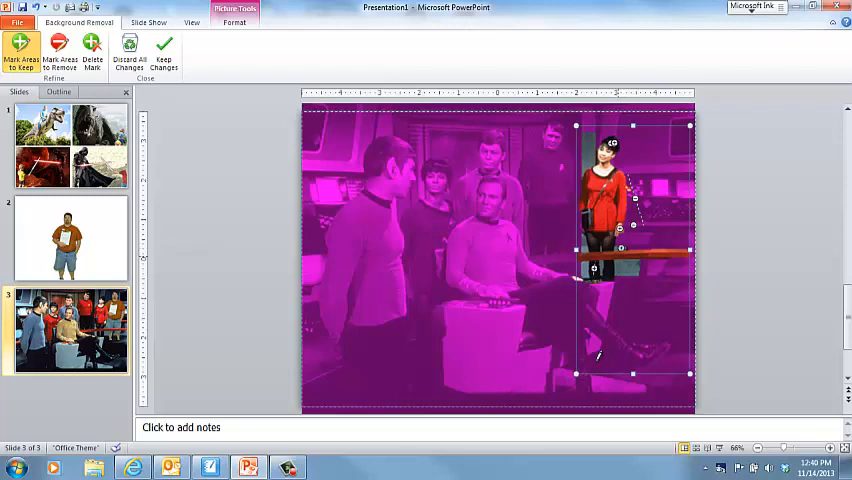
click(59, 55)
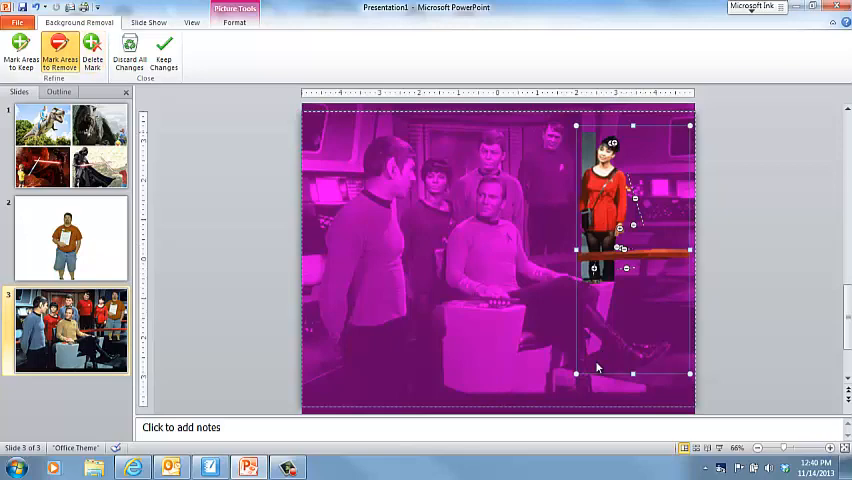
click(20, 55)
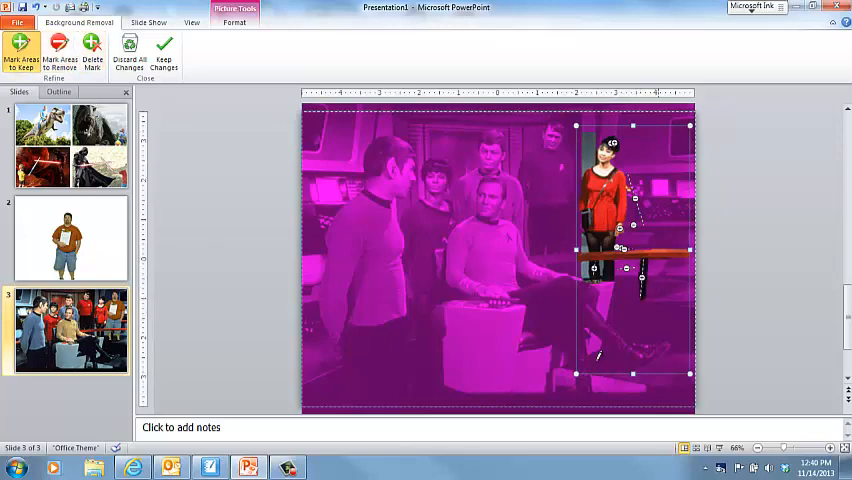
click(164, 52)
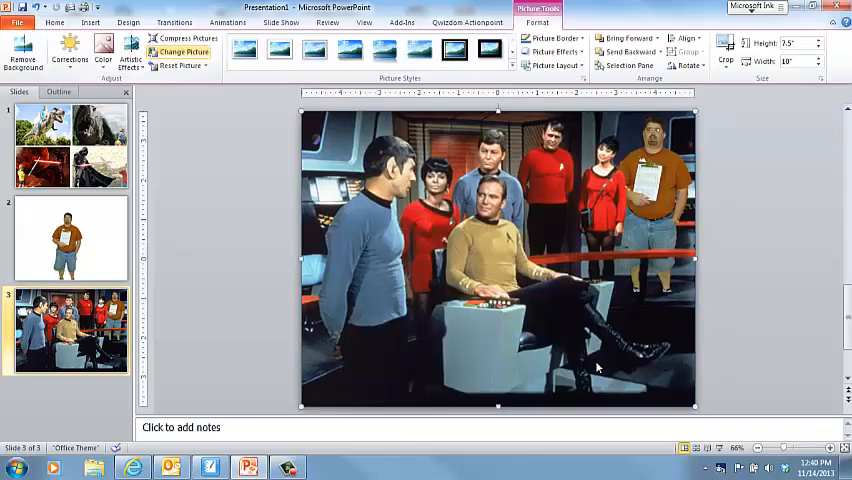